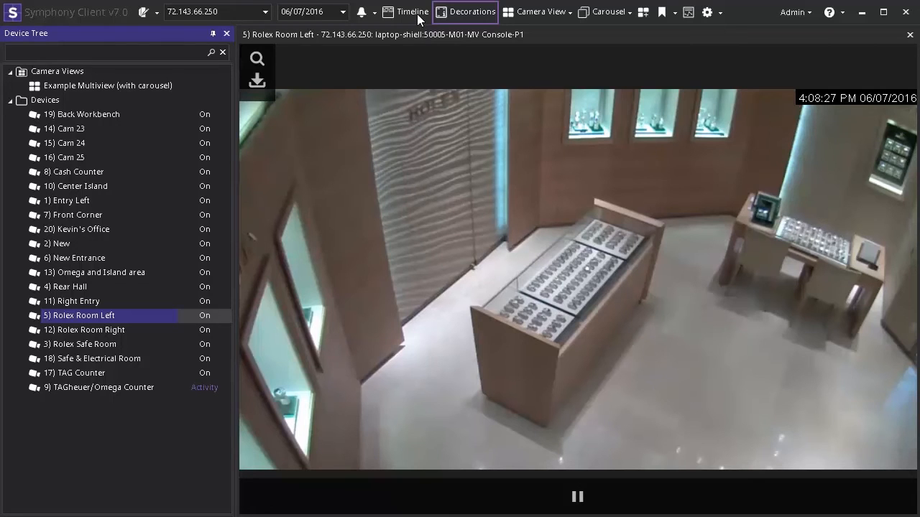
Step: Show the recording timeline above the Rolex Room Left live video
{"action": "left_click", "coordinate": [405, 11]}
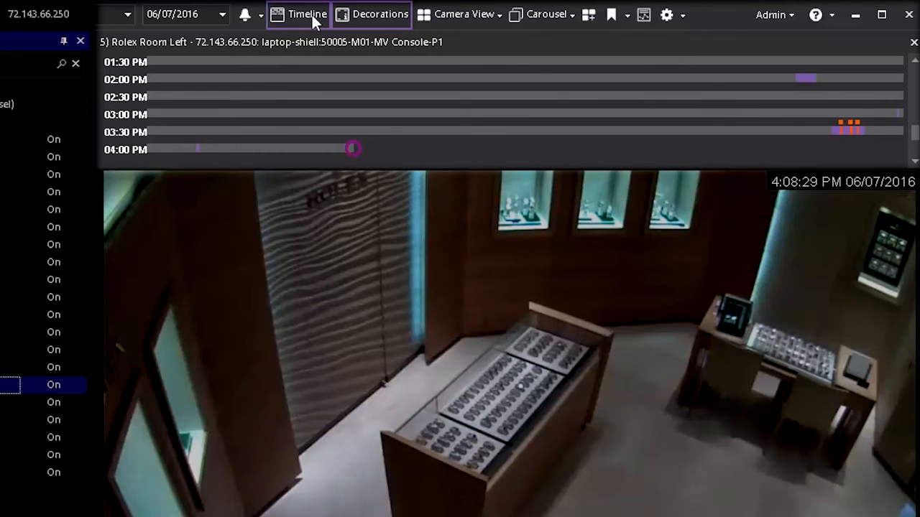
{"action": "mouse_move", "coordinate": [664, 112]}
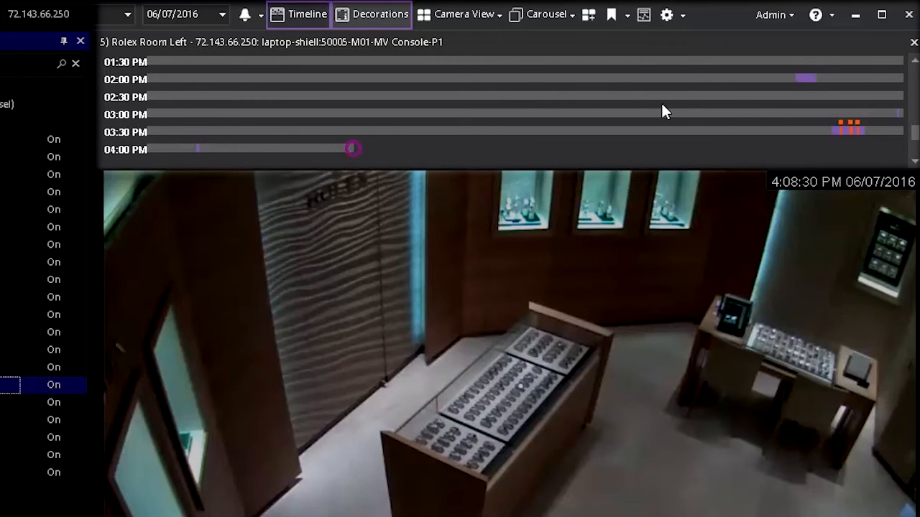
{"action": "mouse_move", "coordinate": [834, 137]}
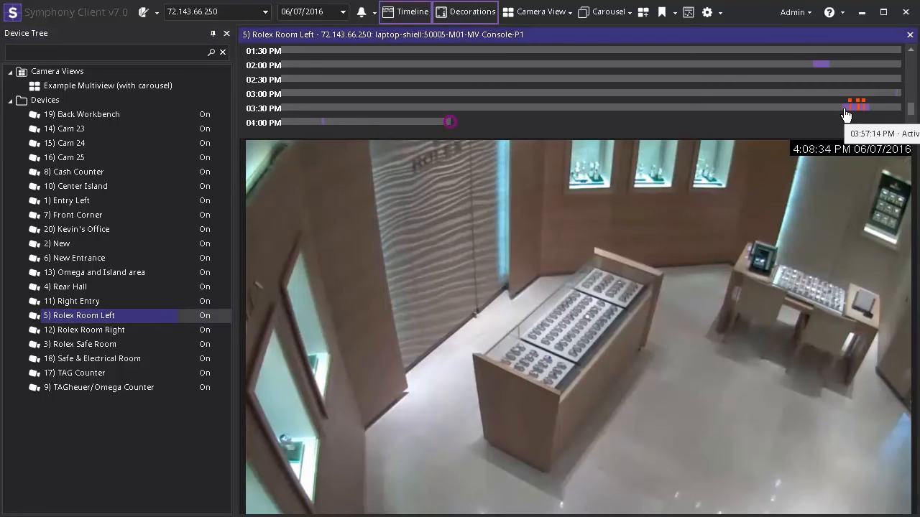
Step: Jump to the 3:57 PM event on the timeline and start playing the recorded footage
{"action": "left_click", "coordinate": [846, 107]}
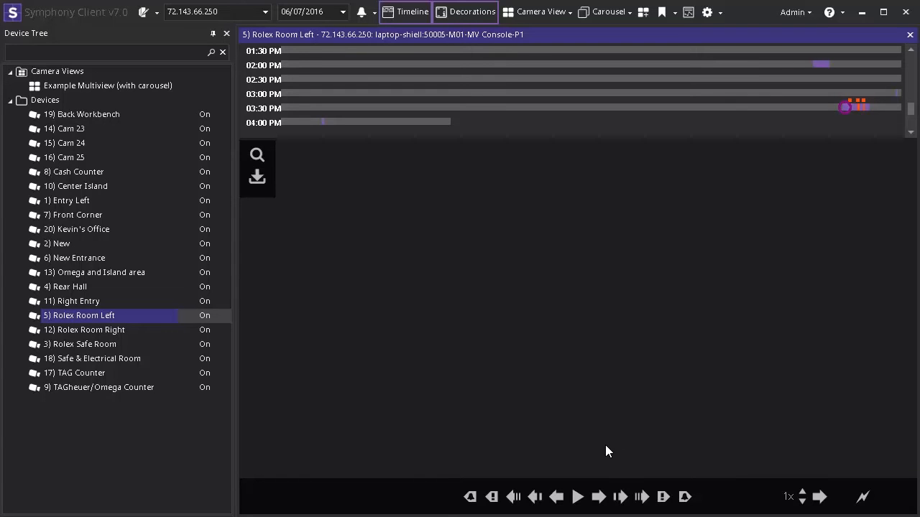
{"action": "mouse_move", "coordinate": [588, 488]}
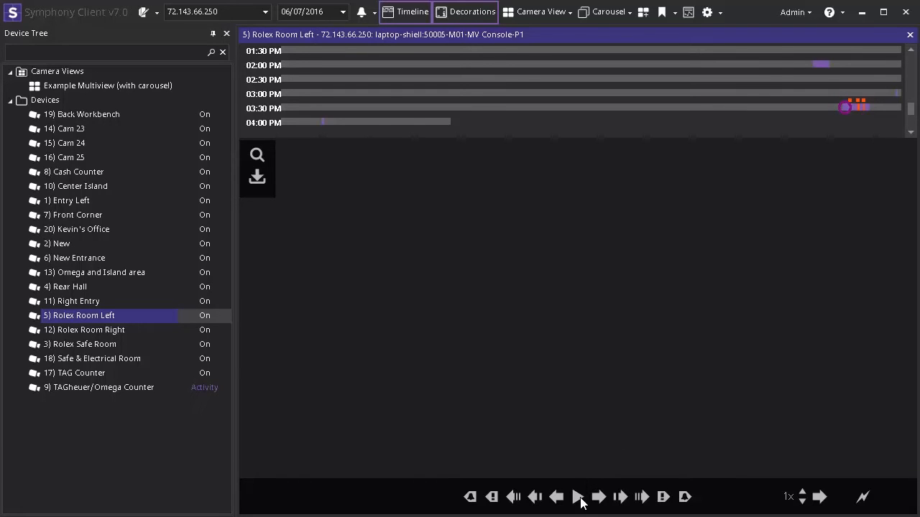
{"action": "left_click", "coordinate": [577, 497]}
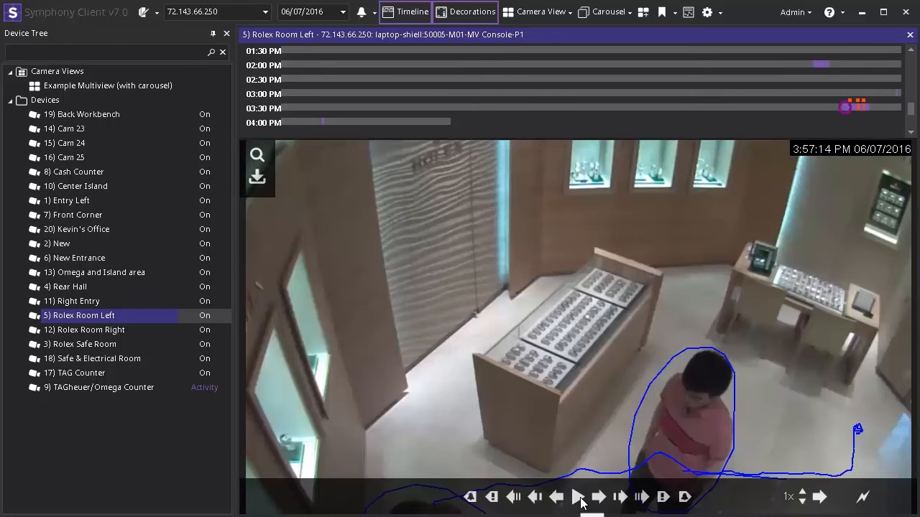
Step: Let playback run to 3:58:01 PM as a person triggers the 'Tripwire - People Moving' alarm
{"action": "left_click", "coordinate": [577, 497]}
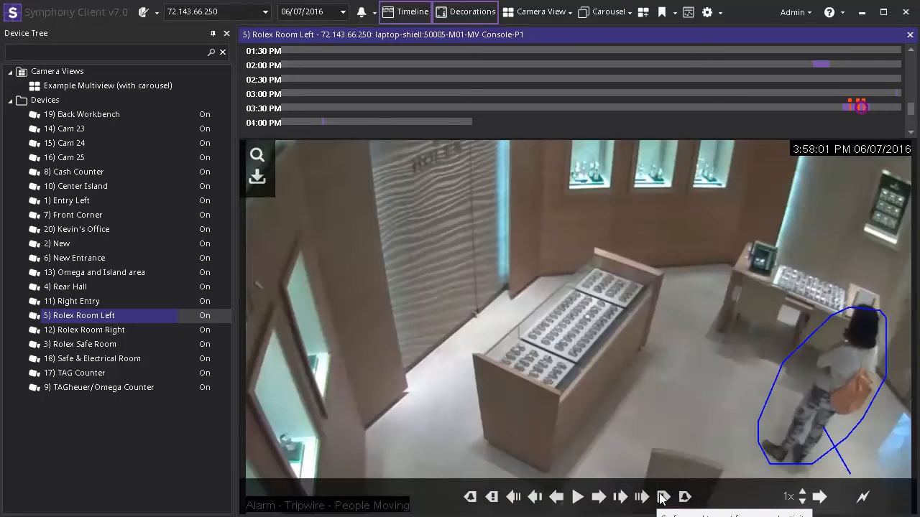
Step: Mark a clip on the timeline from 3:57:22 to 3:58:22 PM using mark-out then mark-in
{"action": "left_click", "coordinate": [578, 497]}
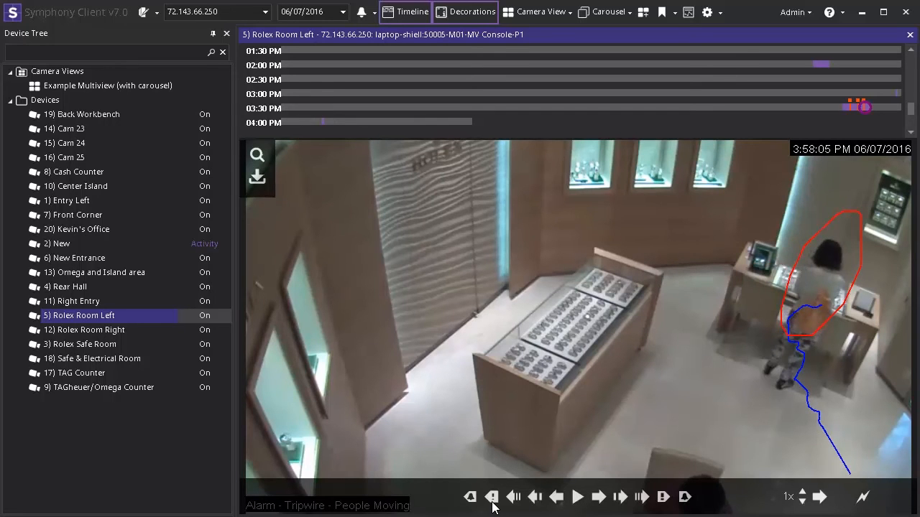
{"action": "left_click", "coordinate": [470, 497]}
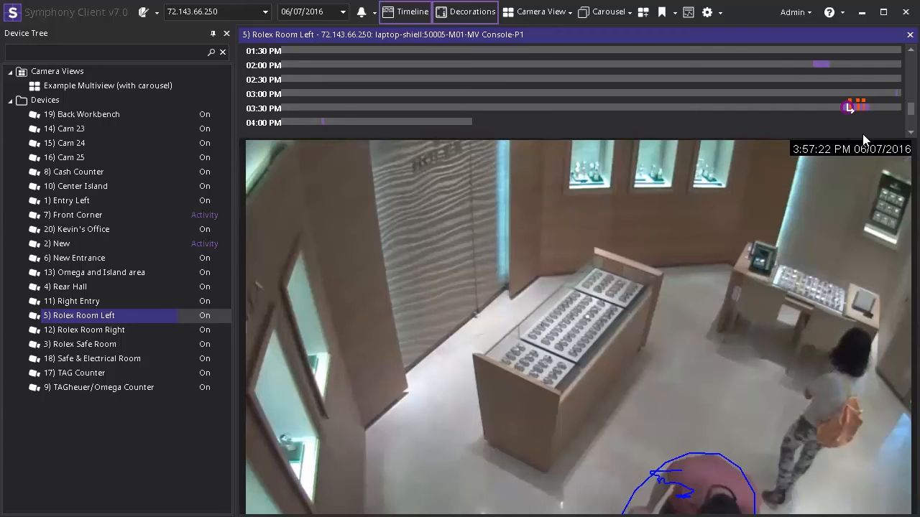
{"action": "mouse_move", "coordinate": [869, 115]}
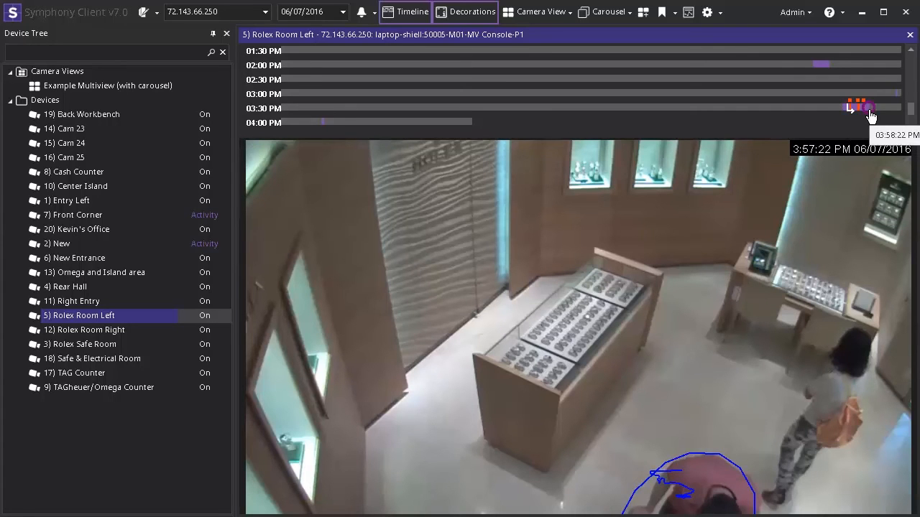
Step: Jump playback to 3:58:22 PM, the end marker of the clip
{"action": "left_click", "coordinate": [870, 108]}
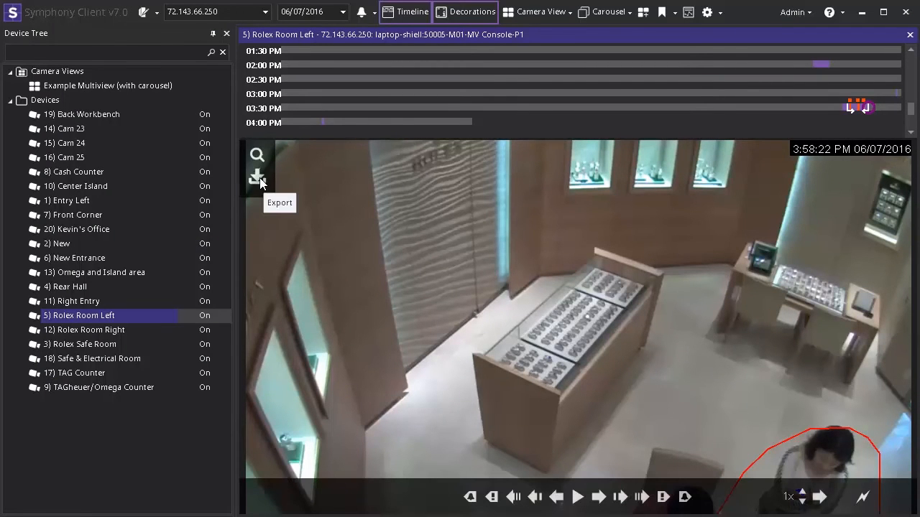
Step: Export the marked 3:57:22–3:58:22 PM clip to the destination folder until the summary reports Completed
{"action": "left_click", "coordinate": [258, 179]}
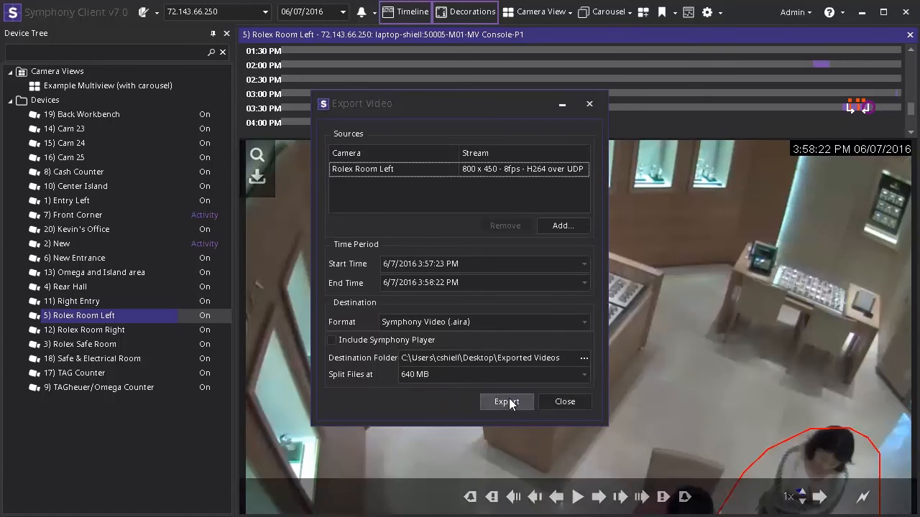
{"action": "left_click", "coordinate": [506, 402]}
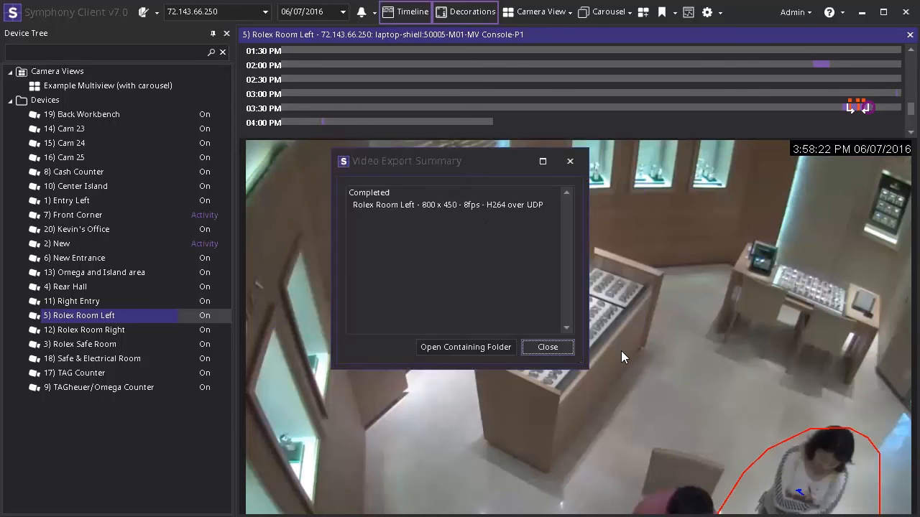
{"action": "mouse_move", "coordinate": [466, 346]}
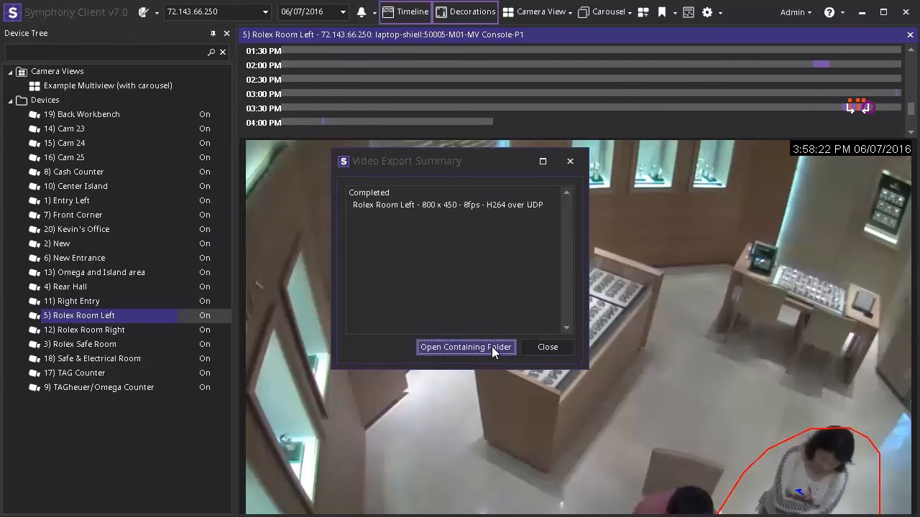
Step: Show the Exported Videos folder from the summary and select the exported text document
{"action": "left_click", "coordinate": [466, 347]}
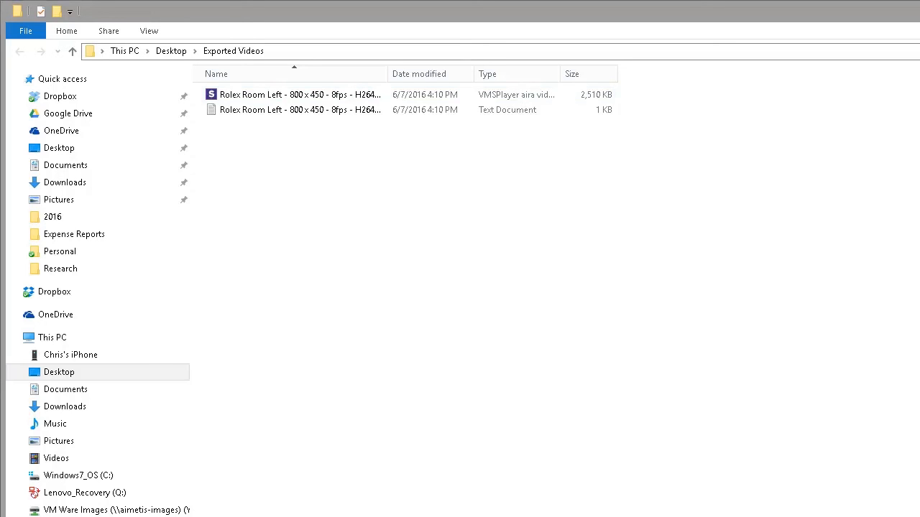
{"action": "mouse_move", "coordinate": [508, 227]}
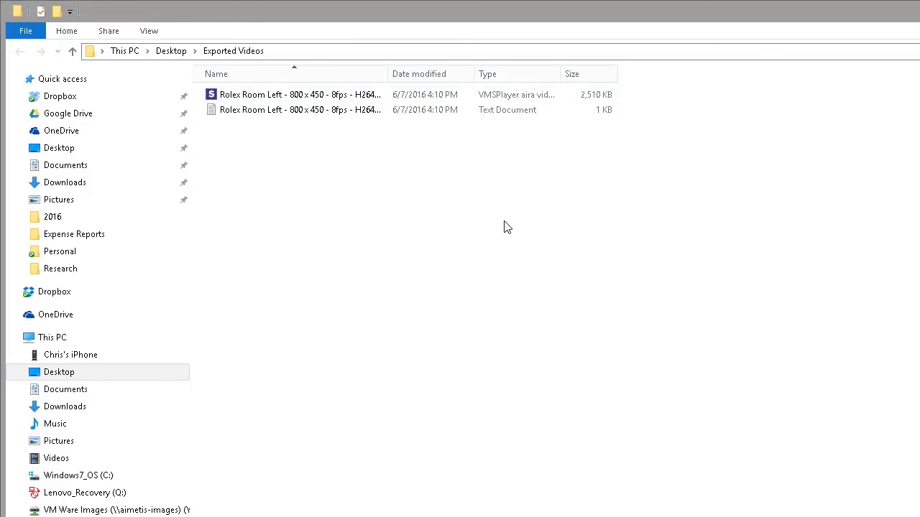
{"action": "mouse_move", "coordinate": [343, 125]}
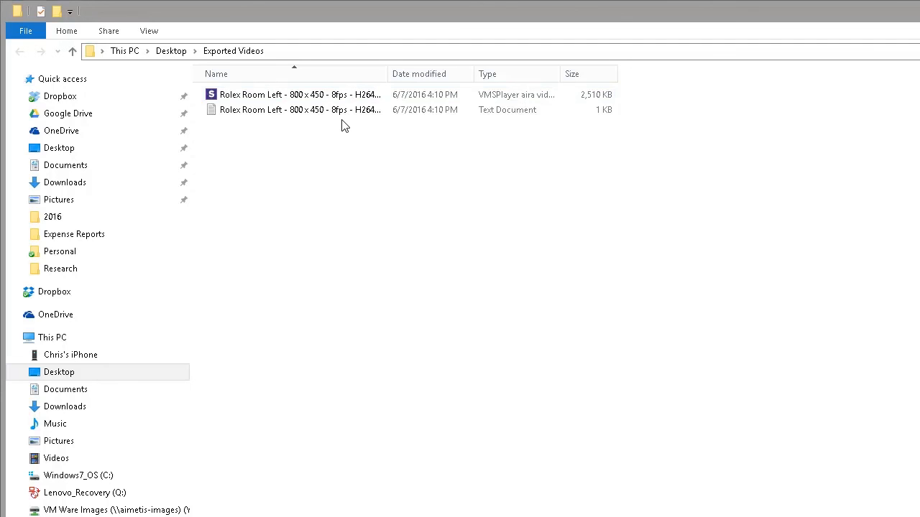
{"action": "left_click", "coordinate": [299, 109]}
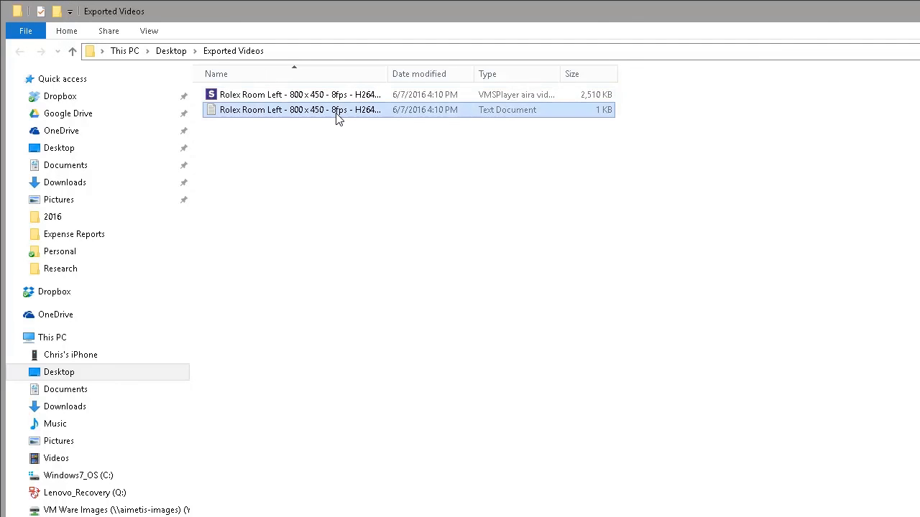
Step: View the chain-of-custody text file in Notepad with export time, file, size, MD5 and duration
{"action": "double_click", "coordinate": [299, 109]}
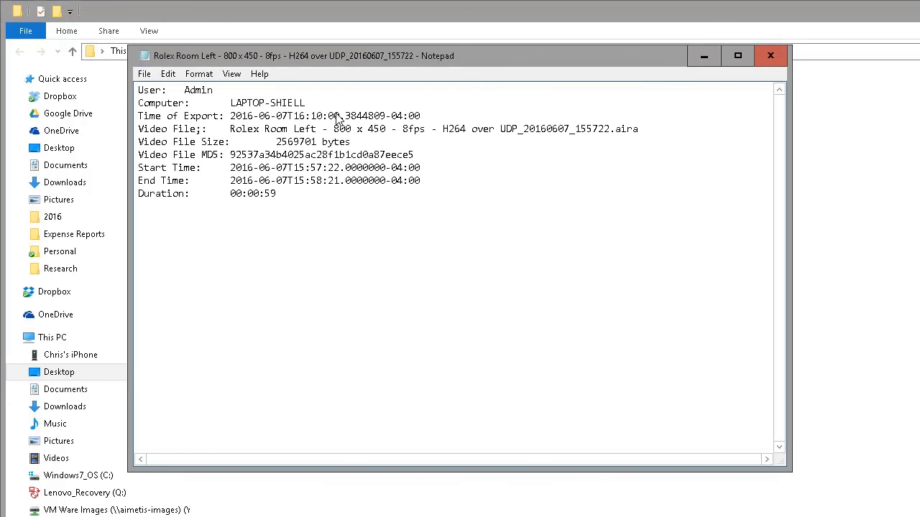
{"action": "mouse_move", "coordinate": [338, 118]}
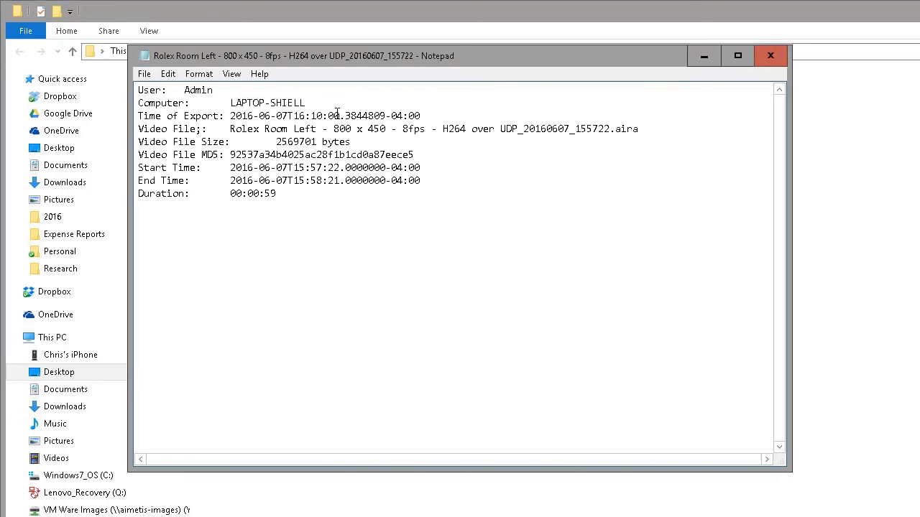